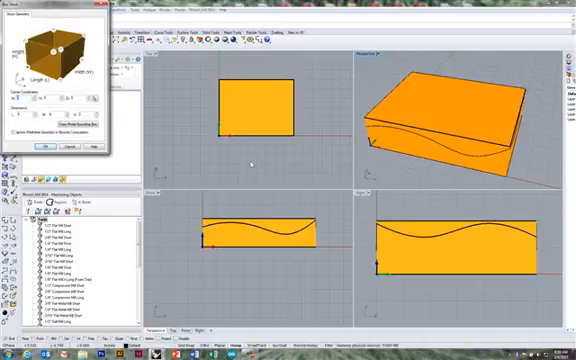
mouse_move(258, 160)
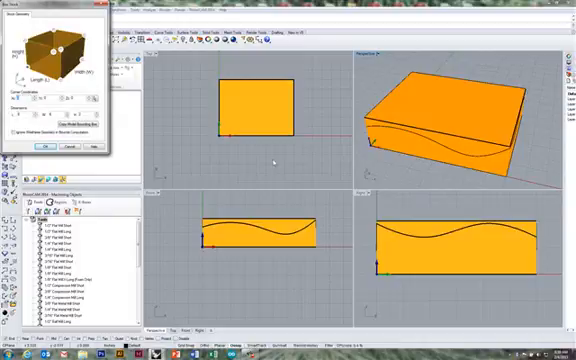